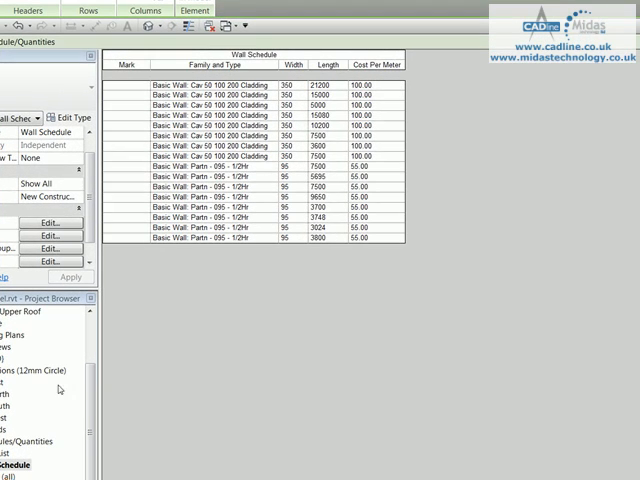
# - Open Schedule Properties Fields for the wall schedule from the Properties palette
pyautogui.click(50, 222)
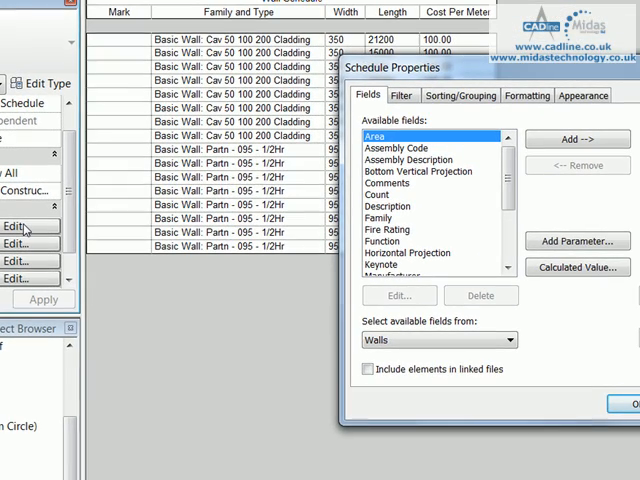
pyautogui.moveTo(416, 340)
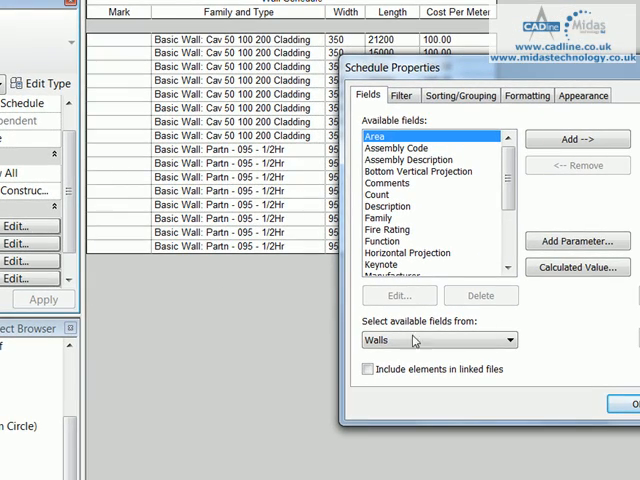
# - Start a calculated value named 'Total Cost' of type Currency
pyautogui.click(576, 268)
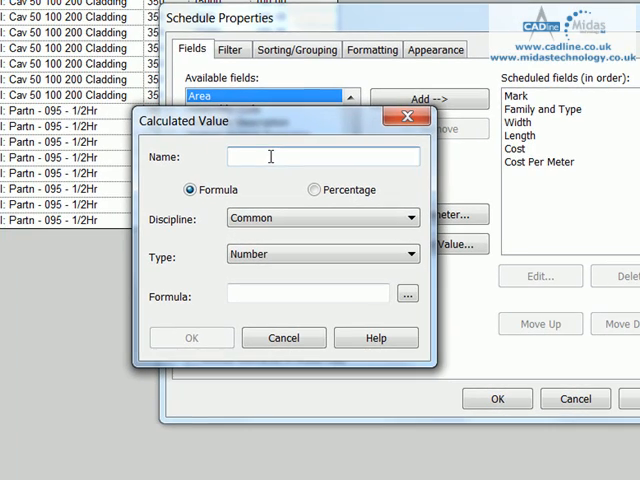
pyautogui.write('Total')
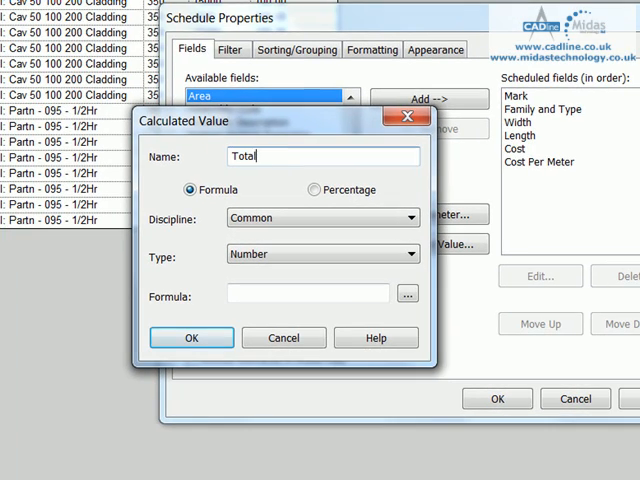
pyautogui.write('Cost')
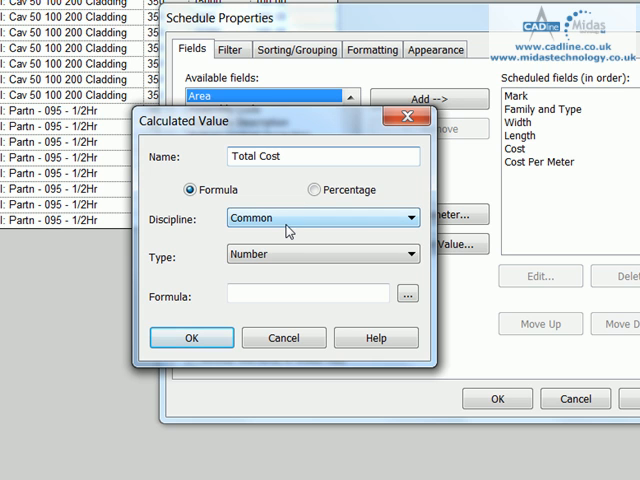
pyautogui.click(410, 252)
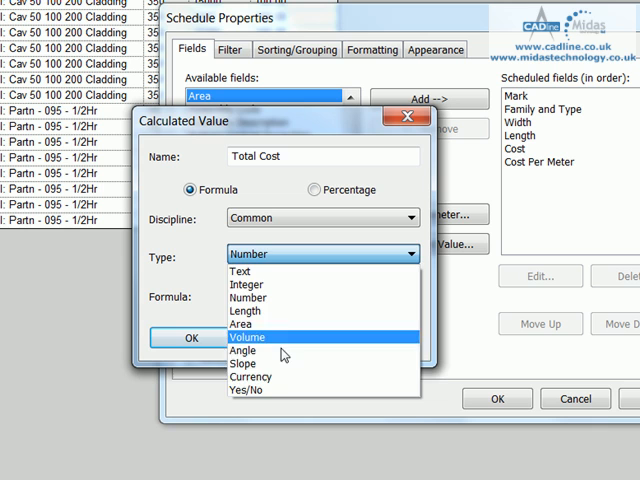
pyautogui.click(252, 376)
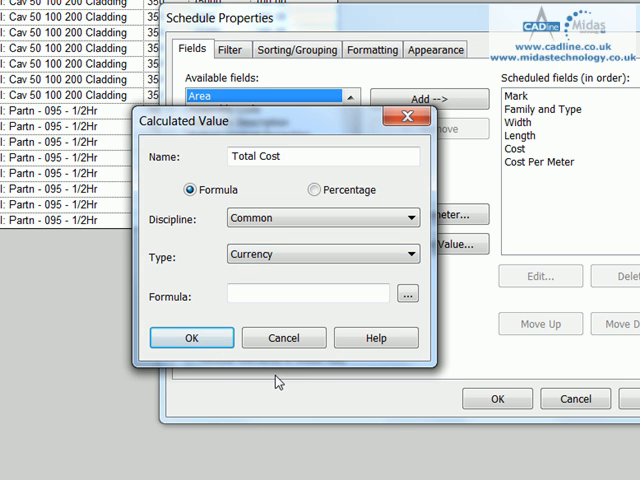
# - Enter the formula Cost Per Meter*Length for Total Cost
pyautogui.click(308, 292)
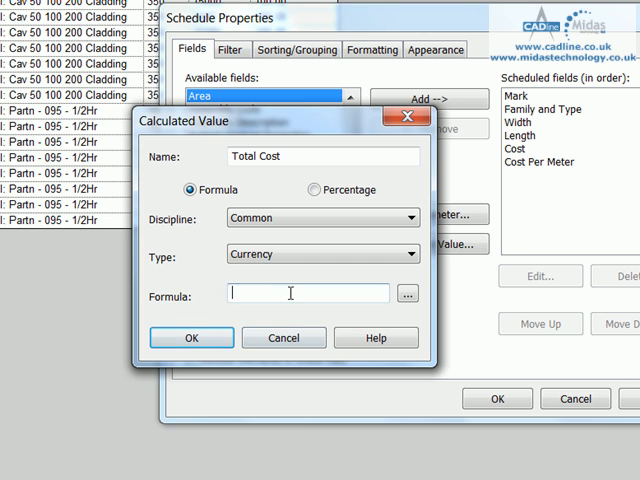
pyautogui.write('Co')
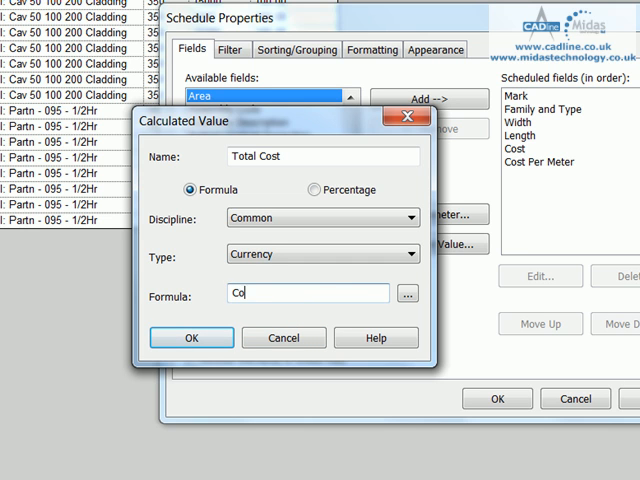
pyautogui.write('st Per')
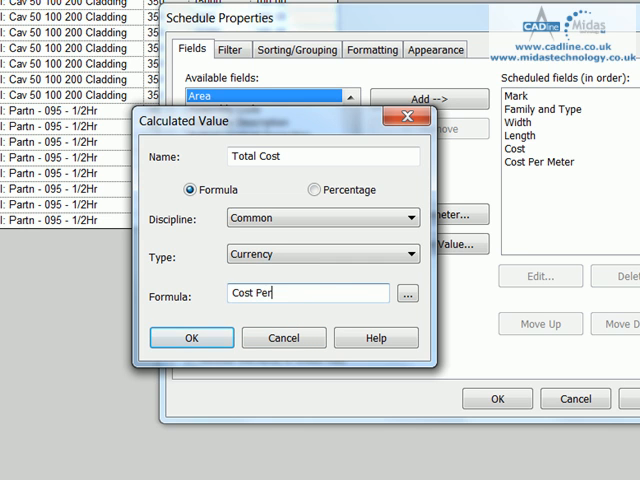
pyautogui.write('Meter')
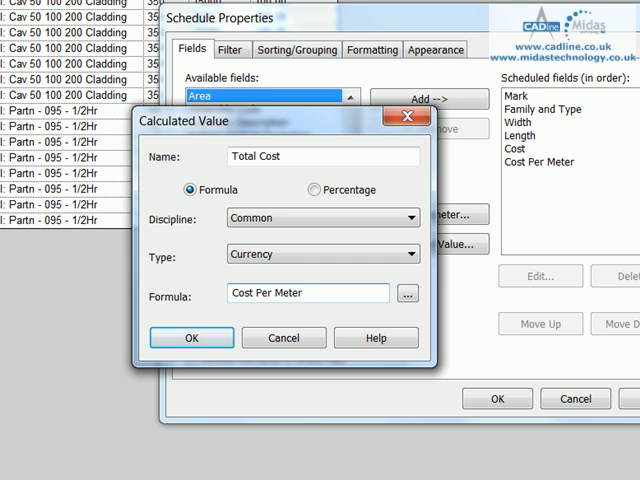
pyautogui.write('*')
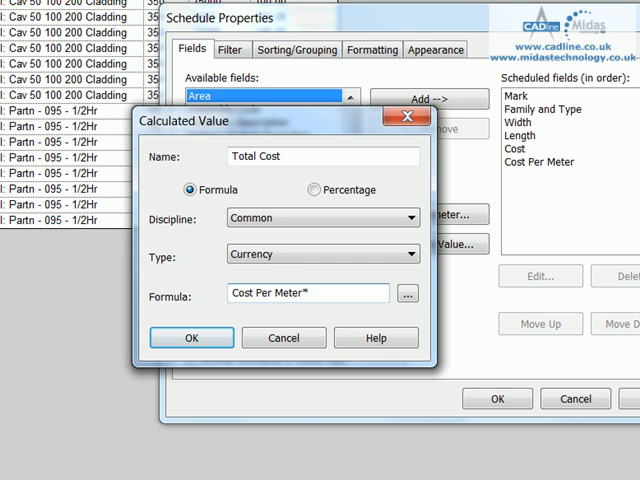
pyautogui.write('Length')
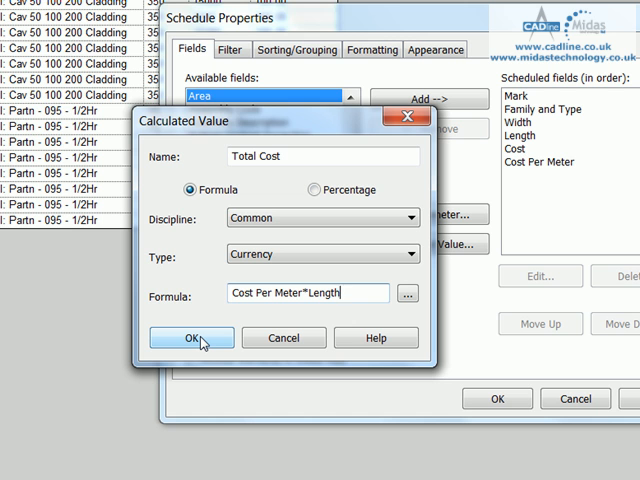
# - After the inconsistent-units rejection, revise the formula to (Cost Per Meter/1)*Length
pyautogui.click(192, 336)
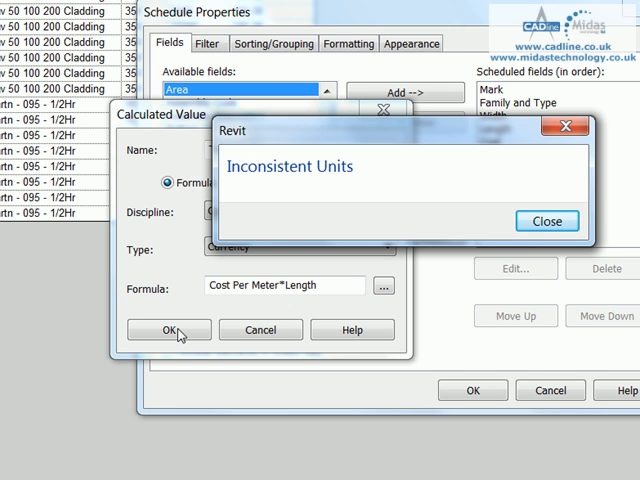
pyautogui.click(546, 220)
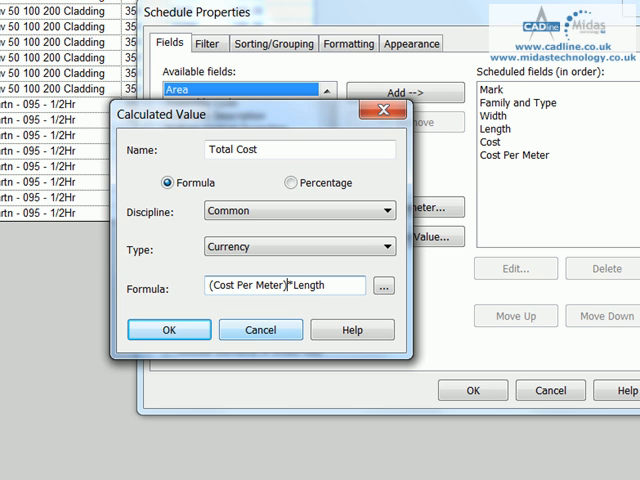
pyautogui.write('/1')
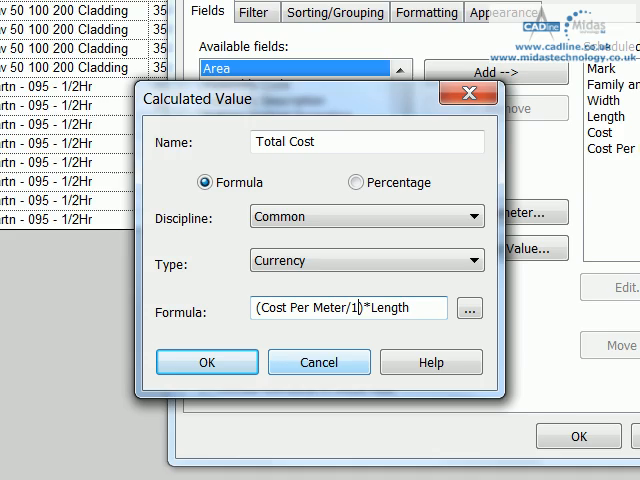
# - Accept Total Cost, then extend its formula with /1000 so the schedule shows unit-normalized totals
pyautogui.click(206, 362)
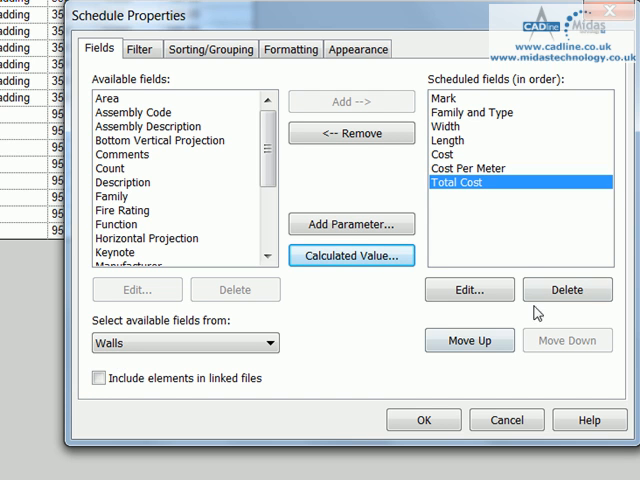
pyautogui.click(352, 256)
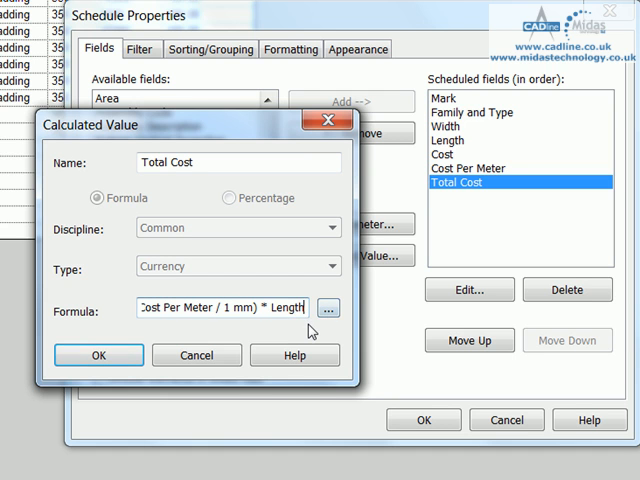
pyautogui.write('/1000')
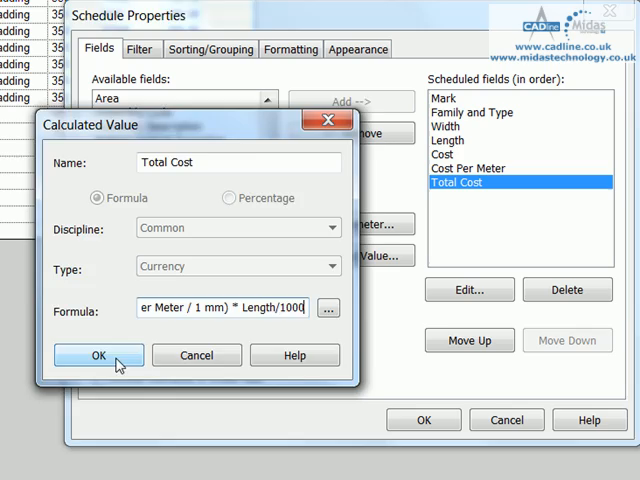
pyautogui.click(98, 356)
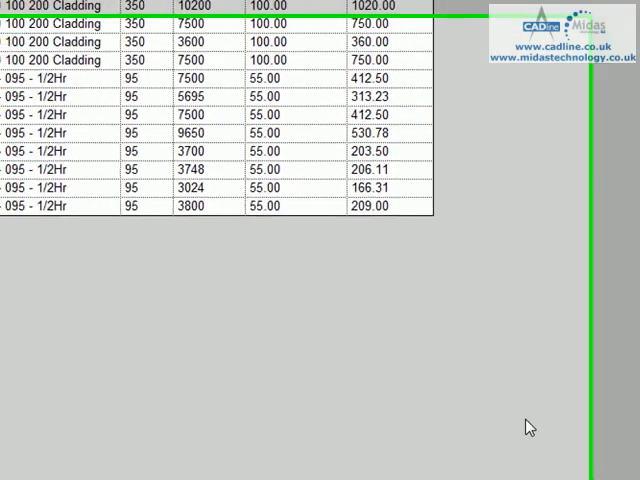
pyautogui.hscroll(-3)
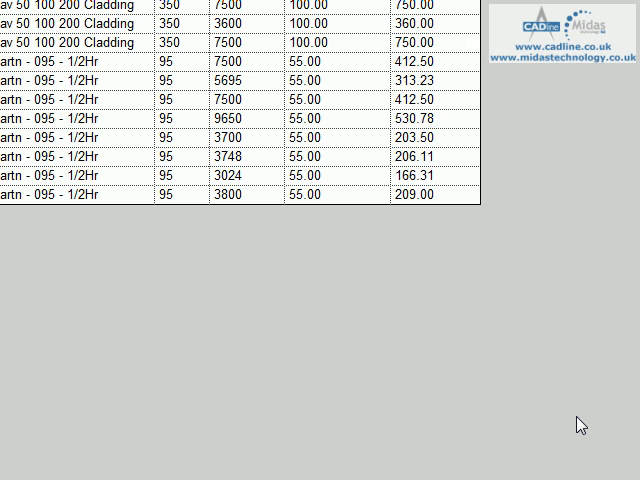